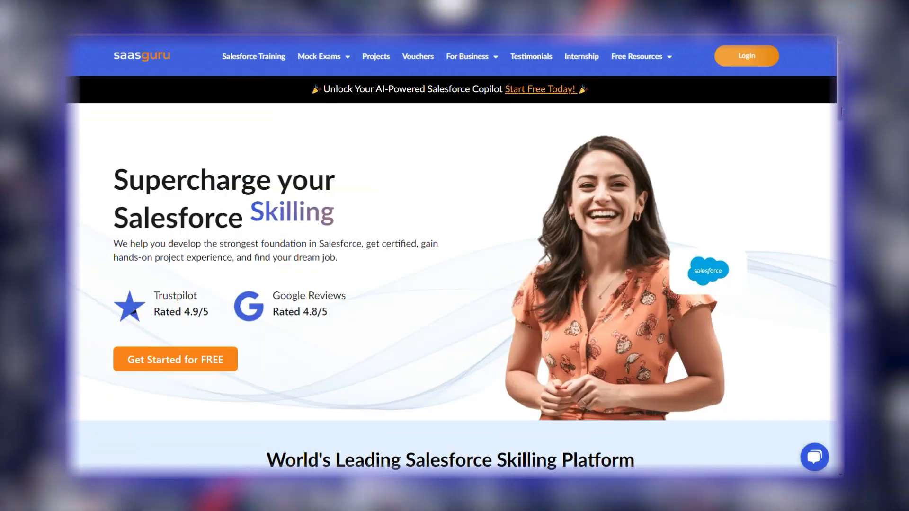
scroll(down, 3)
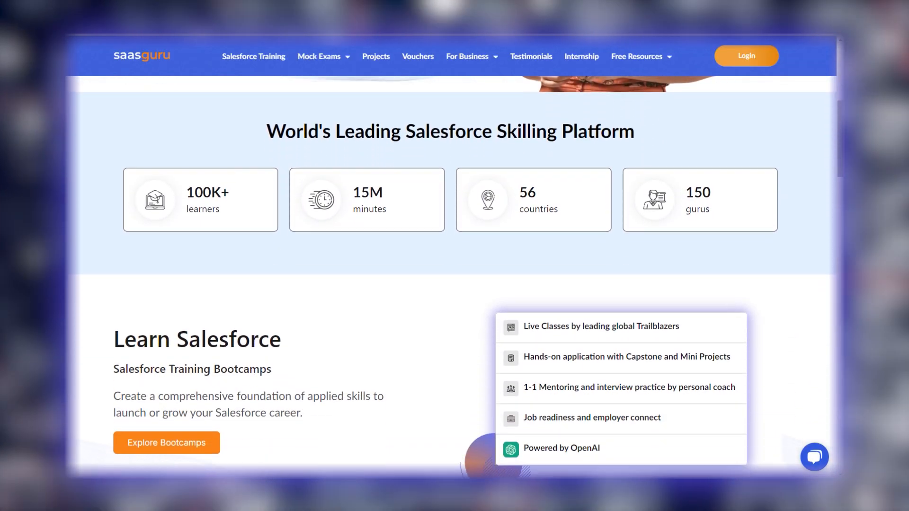
scroll(down, 3)
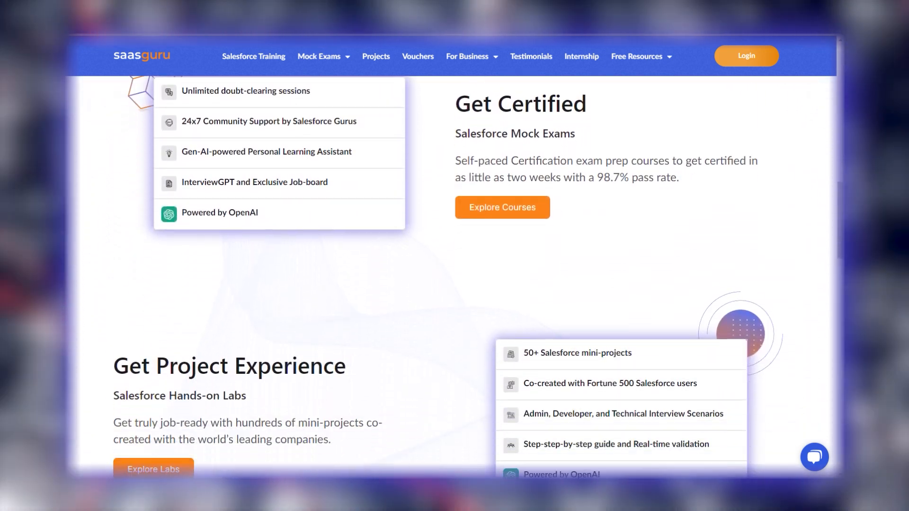